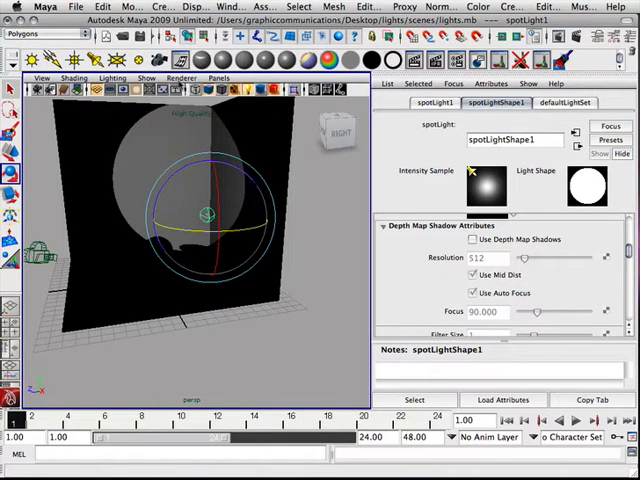
Switch the perspective viewport's shading so the primitives are lit by the spotlight.
click(181, 78)
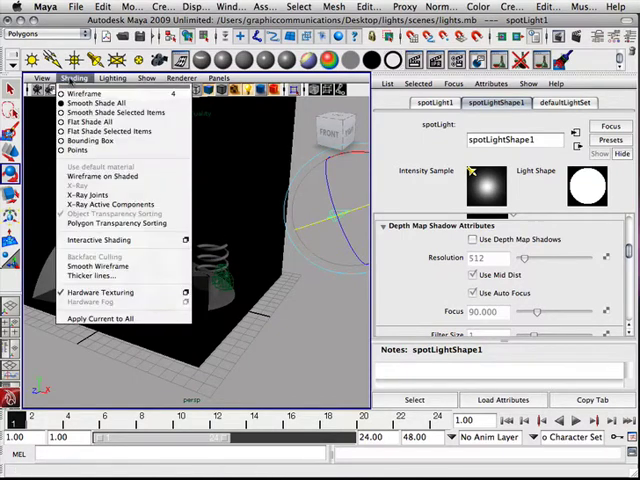
click(92, 100)
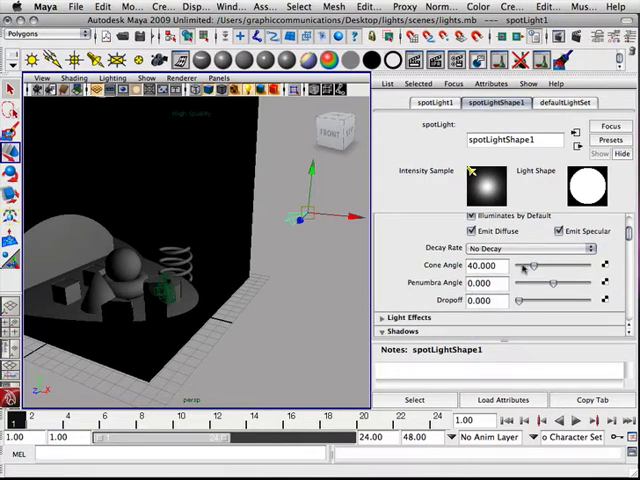
Set the spotlight's cone angle to about 59 degrees.
drag(535, 266, 555, 266)
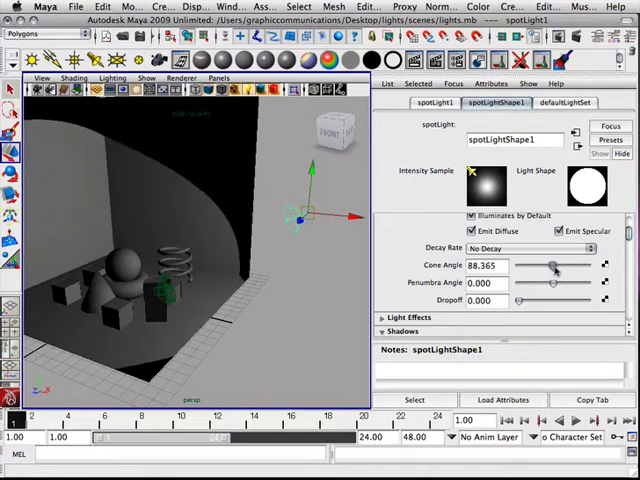
drag(548, 265, 535, 265)
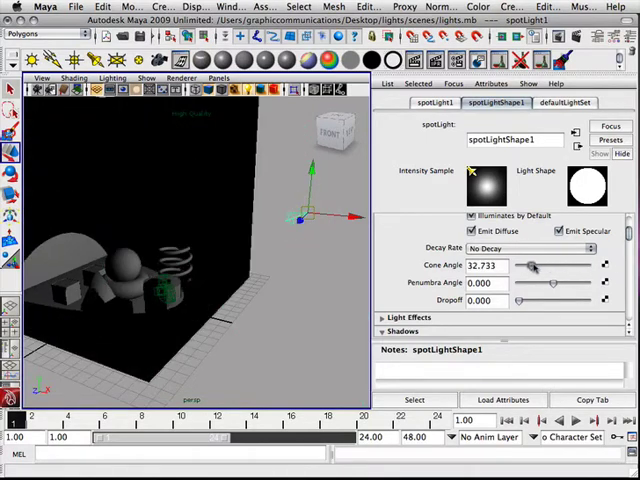
drag(535, 265, 515, 265)
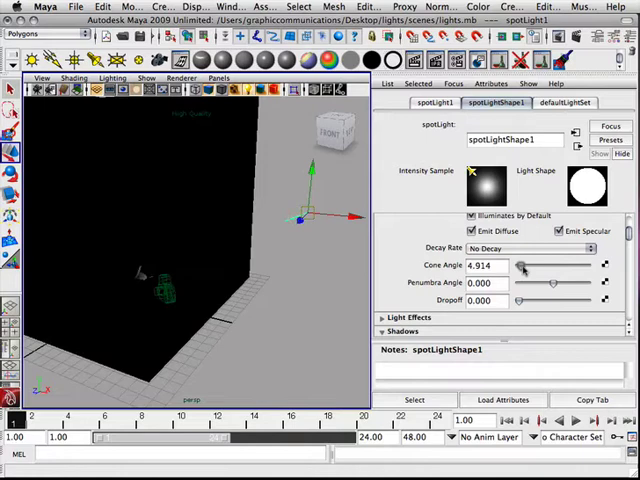
drag(520, 265, 545, 265)
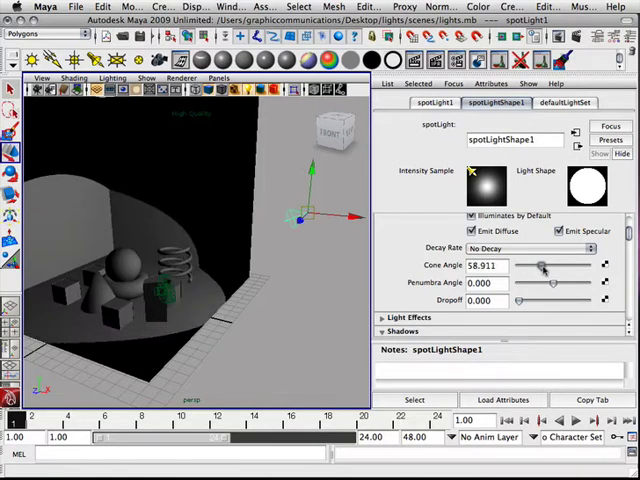
Give the spotlight a negative penumbra and a dropoff of 18.5.
drag(560, 284, 552, 284)
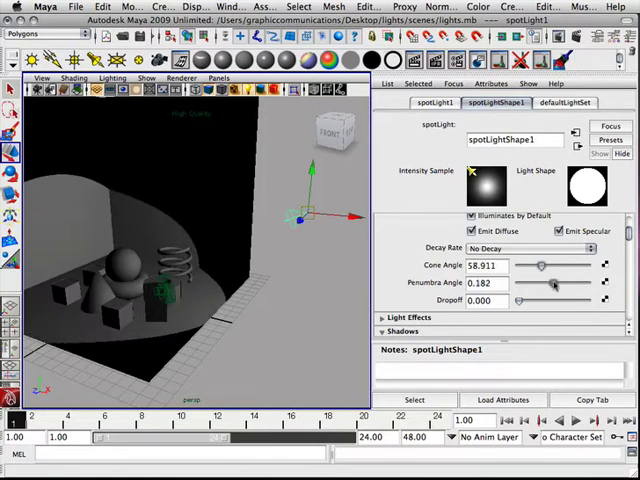
drag(545, 284, 565, 284)
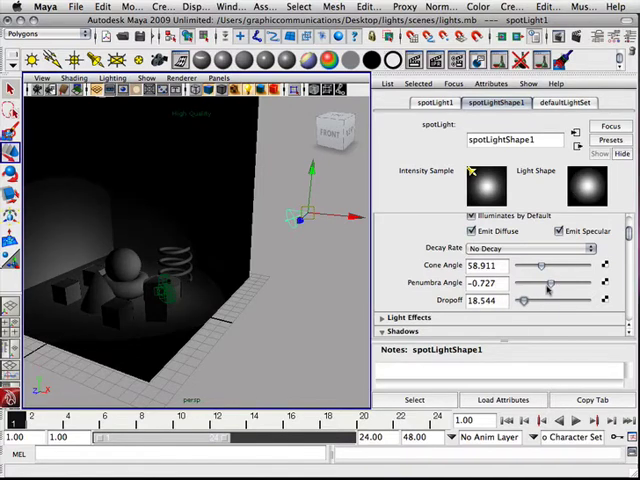
drag(548, 288, 543, 288)
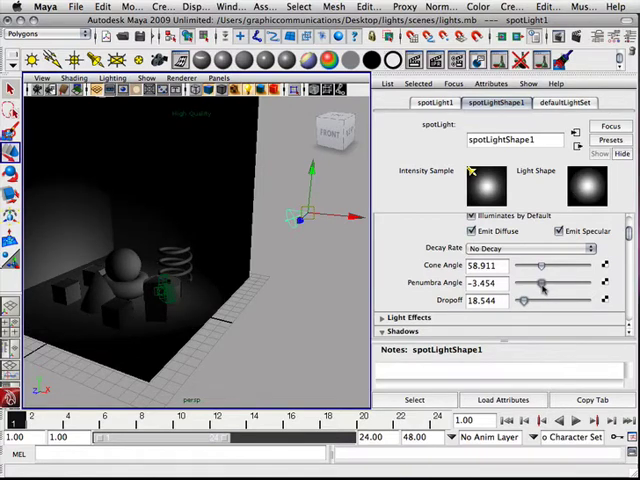
drag(545, 289, 525, 289)
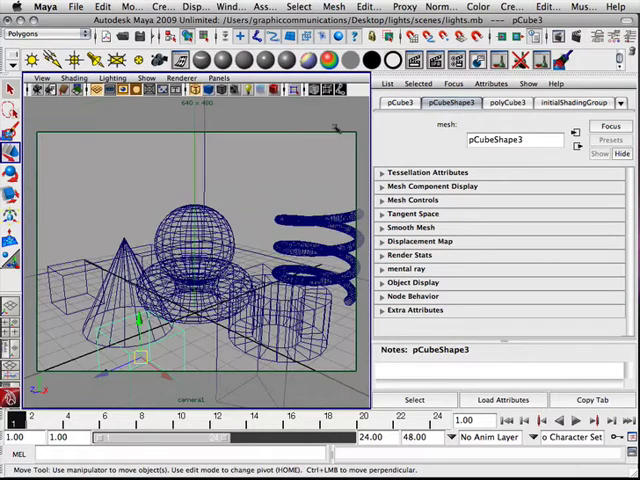
Render camera1's current frame, then return the panel to the persp view.
click(410, 60)
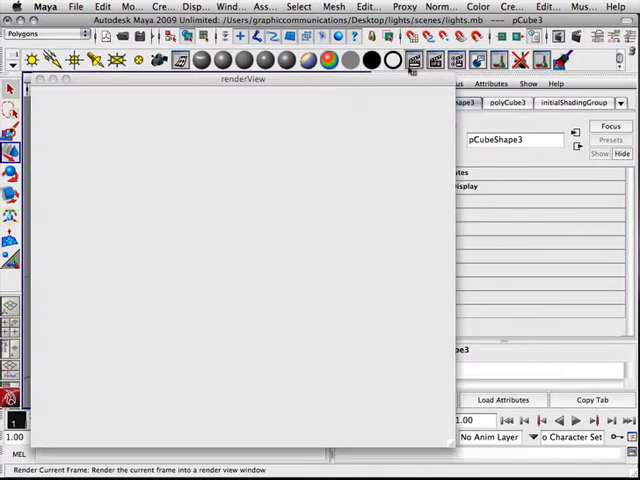
click(411, 60)
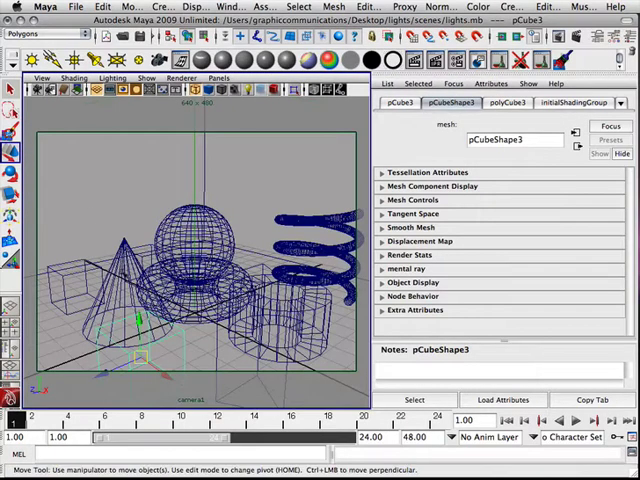
click(48, 91)
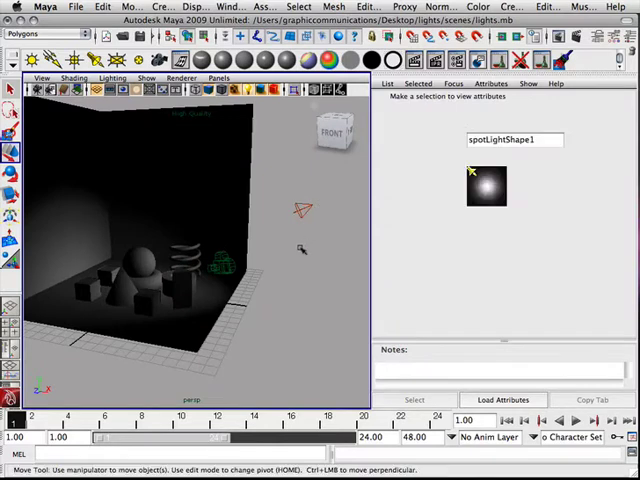
Select the spotlight, enable Use Depth Map Shadows, and orbit to see shadows.
click(300, 210)
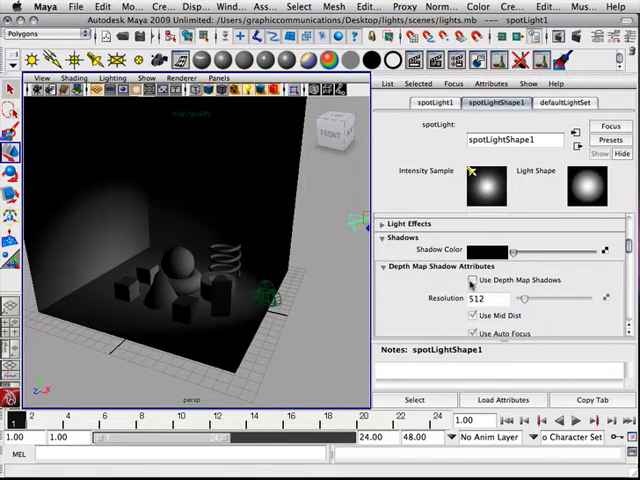
click(474, 280)
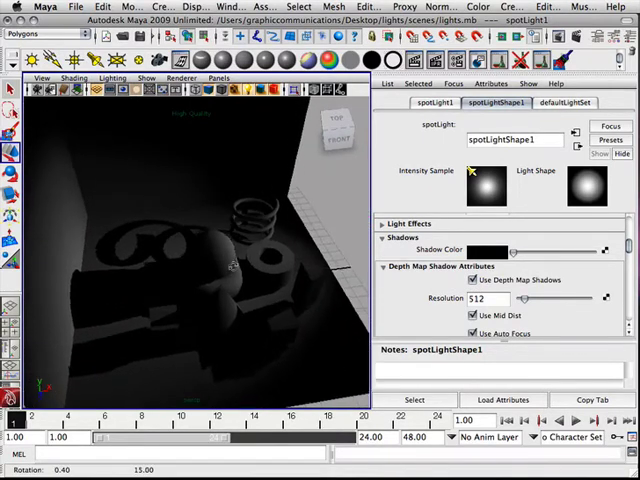
drag(230, 260, 195, 280)
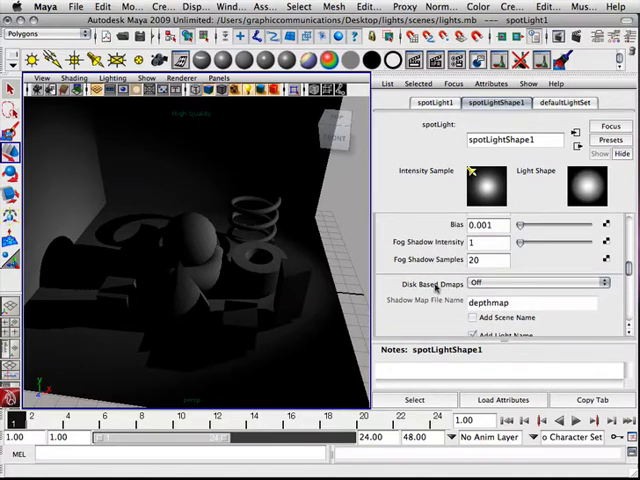
Set Disk Based Dmaps to Overwrite Existing Dmap(s).
click(535, 283)
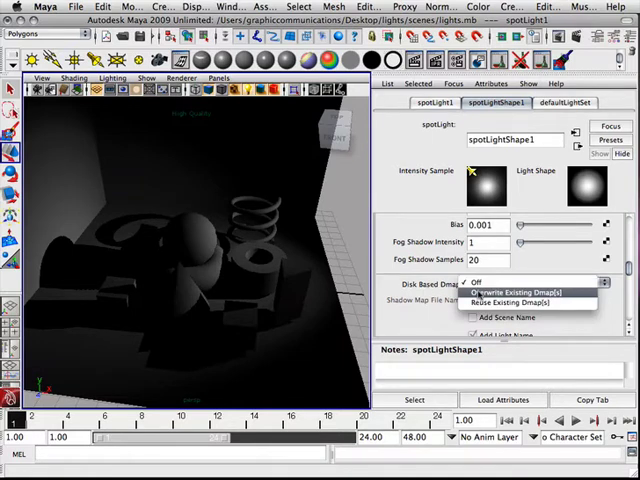
click(510, 291)
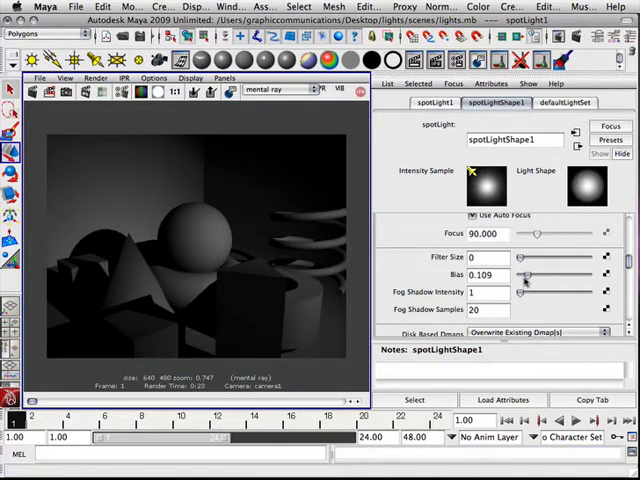
Raise the shadow bias to 0.736, render, and dismiss the view warning.
drag(520, 274, 545, 274)
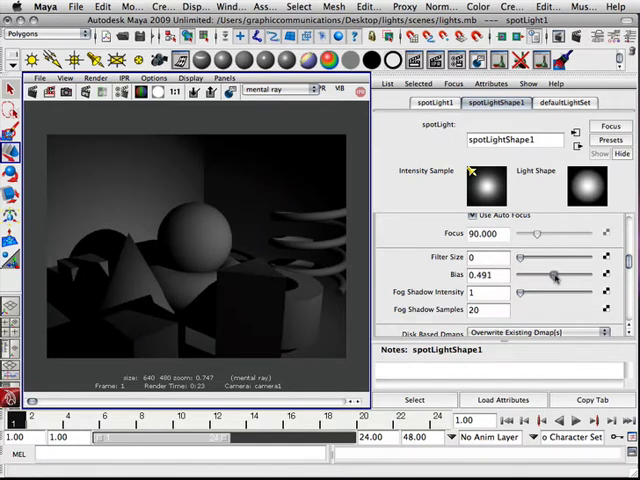
drag(548, 275, 573, 275)
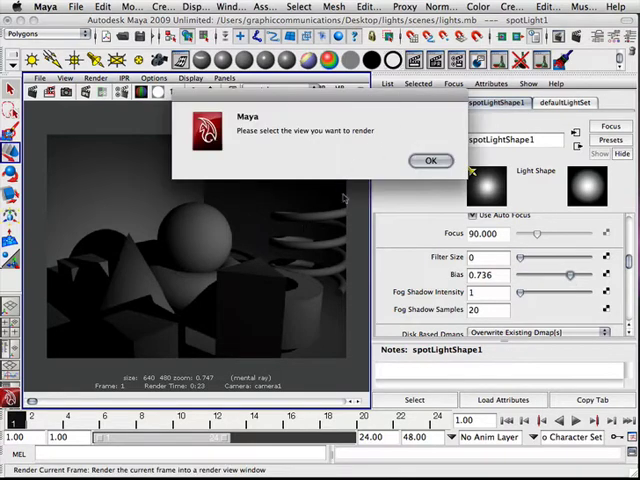
click(430, 161)
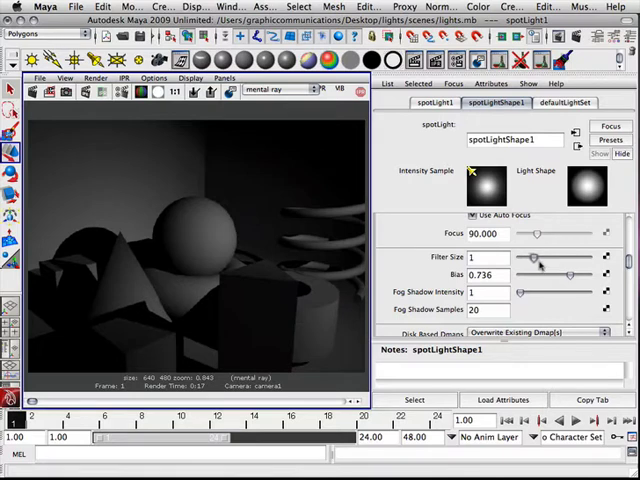
Set the shadow filter size to 2, render, and dismiss the view warning.
drag(530, 259, 545, 259)
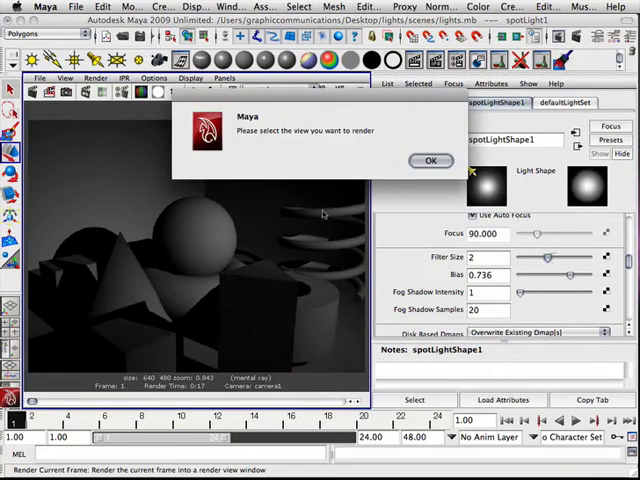
click(430, 162)
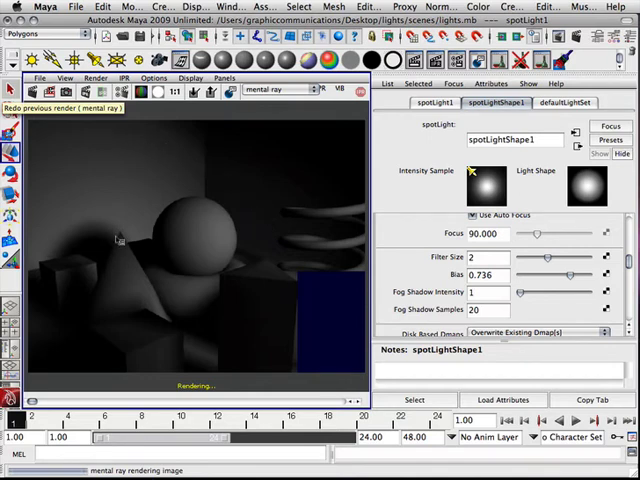
mouse_move(117, 239)
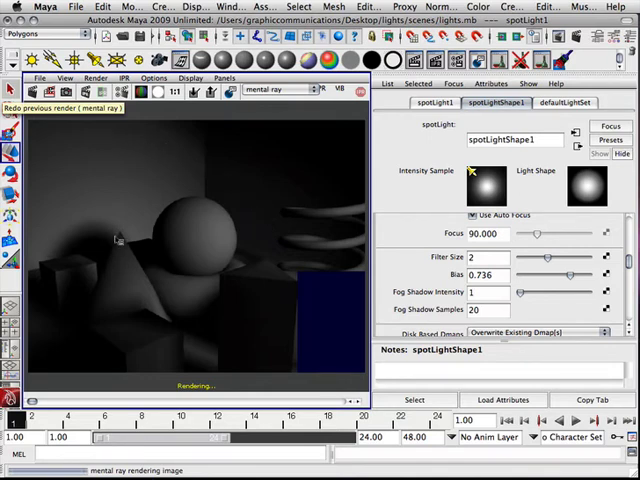